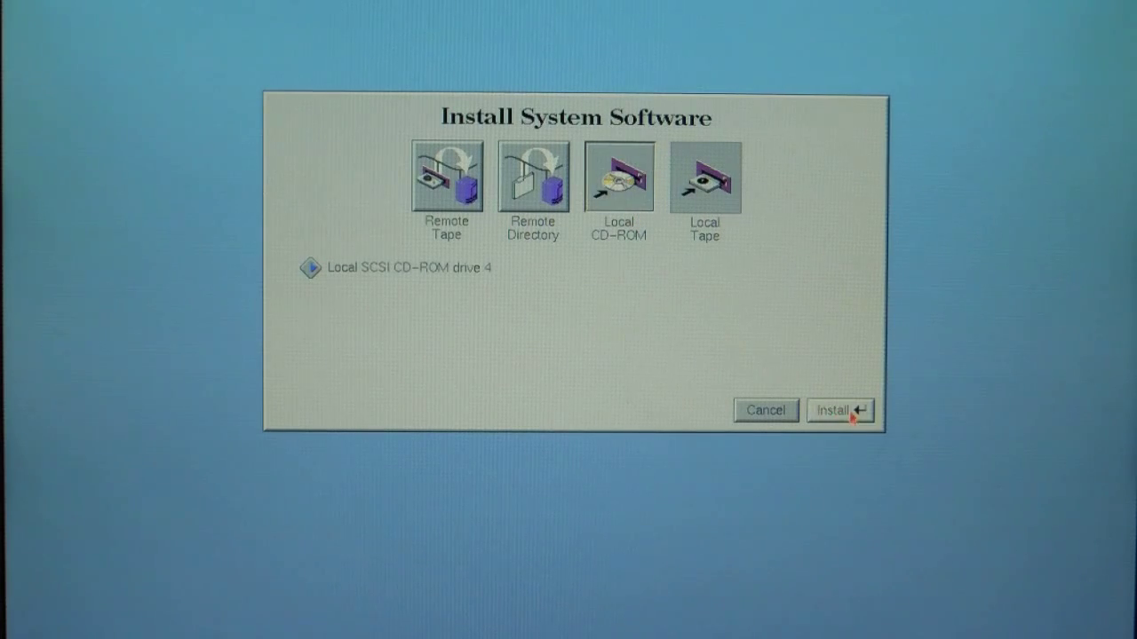
- Start system software installation from the local CD-ROM and confirm the CD is inserted
{"action": "left_click", "coordinate": [839, 409]}
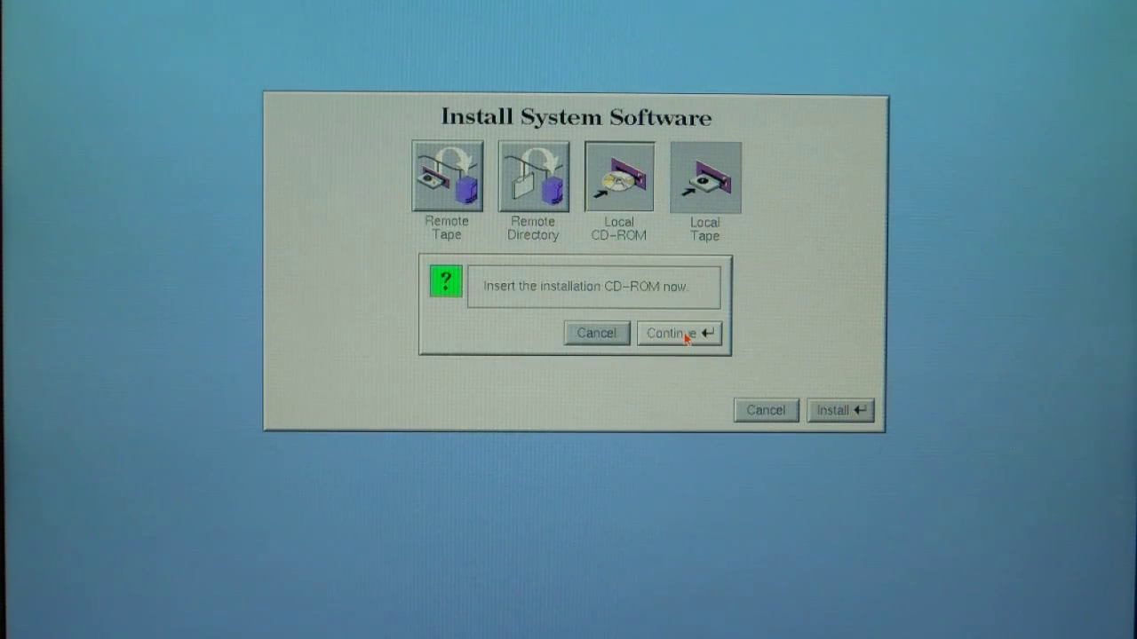
{"action": "mouse_move", "coordinate": [683, 346]}
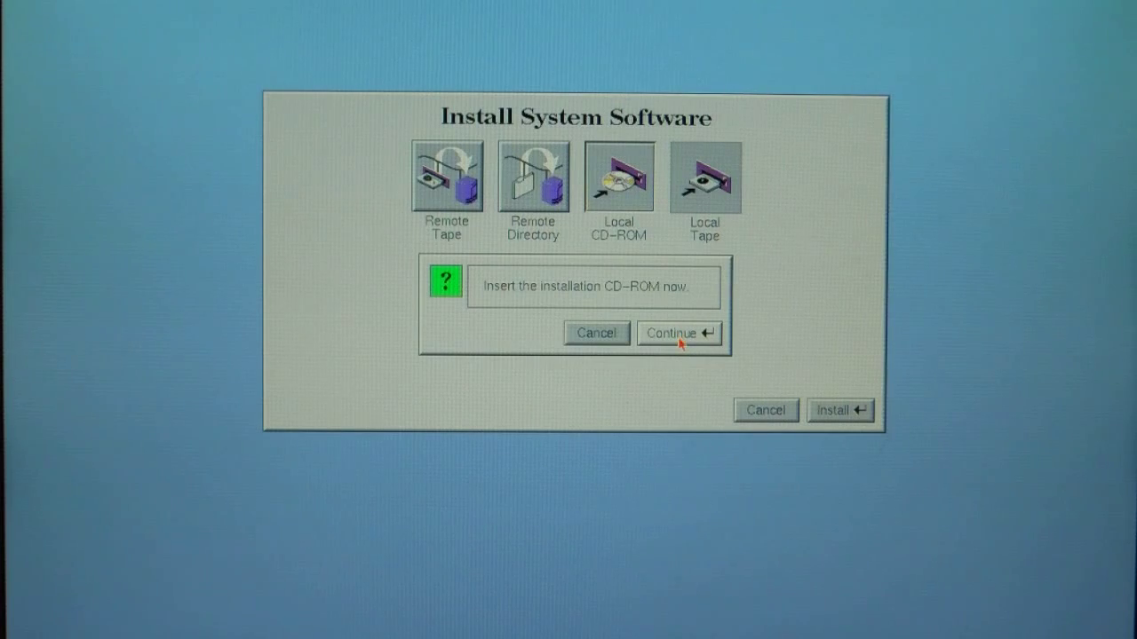
{"action": "left_click", "coordinate": [679, 334]}
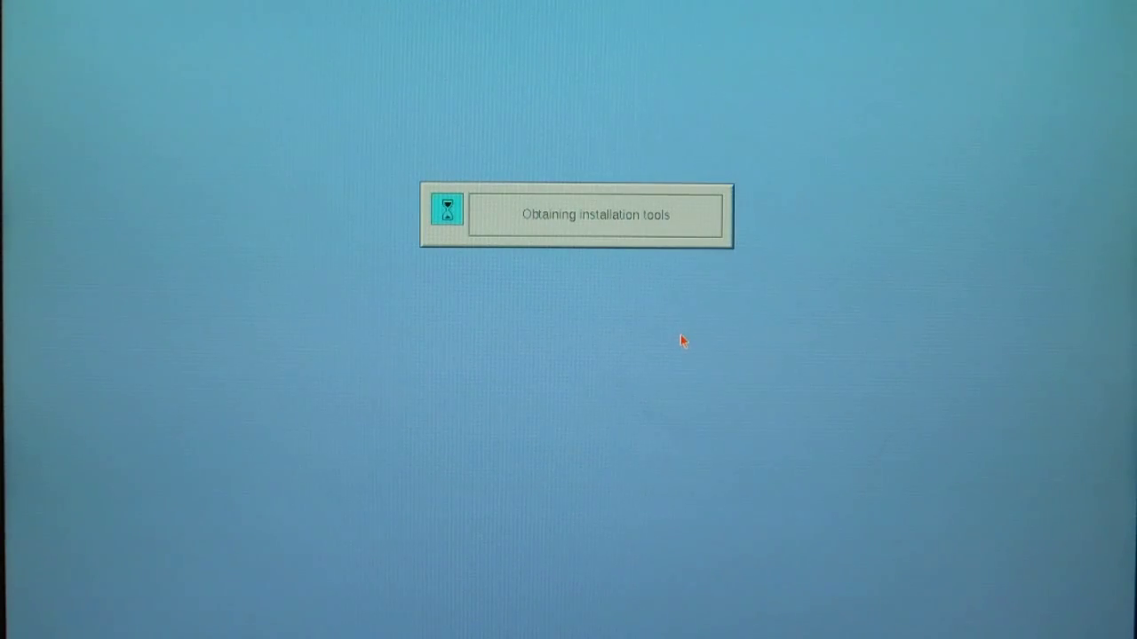
{"action": "mouse_move", "coordinate": [746, 309]}
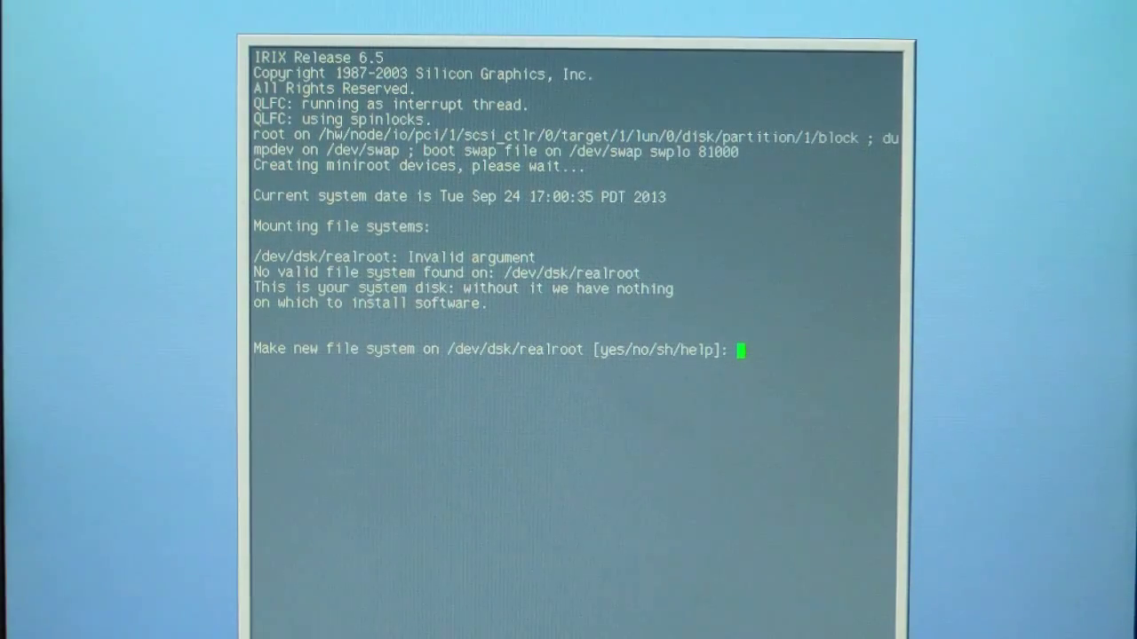
- Confirm making a new file system on /dev/dsk/realroot with yes, y, and block size 4096
{"action": "type", "text": "yes"}
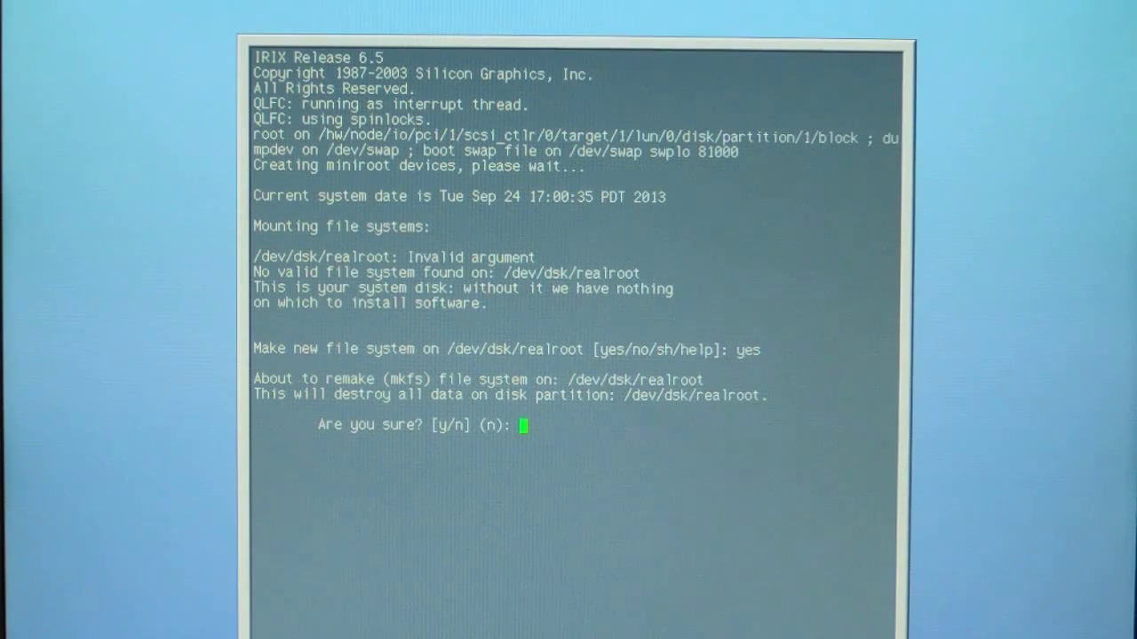
{"action": "type", "text": "y"}
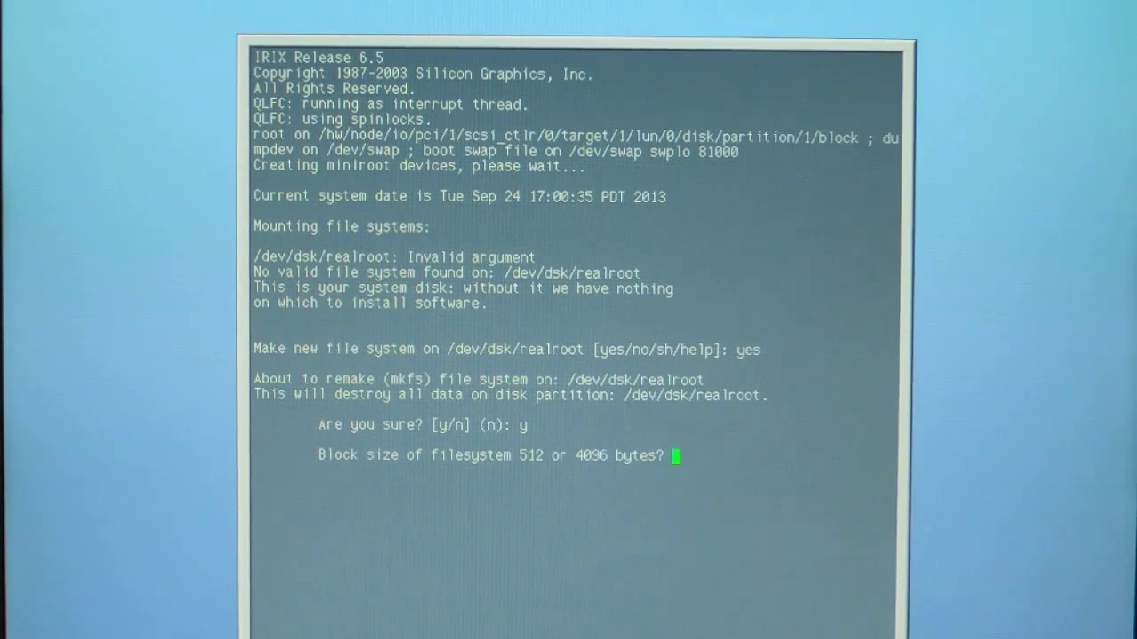
{"action": "type", "text": "40"}
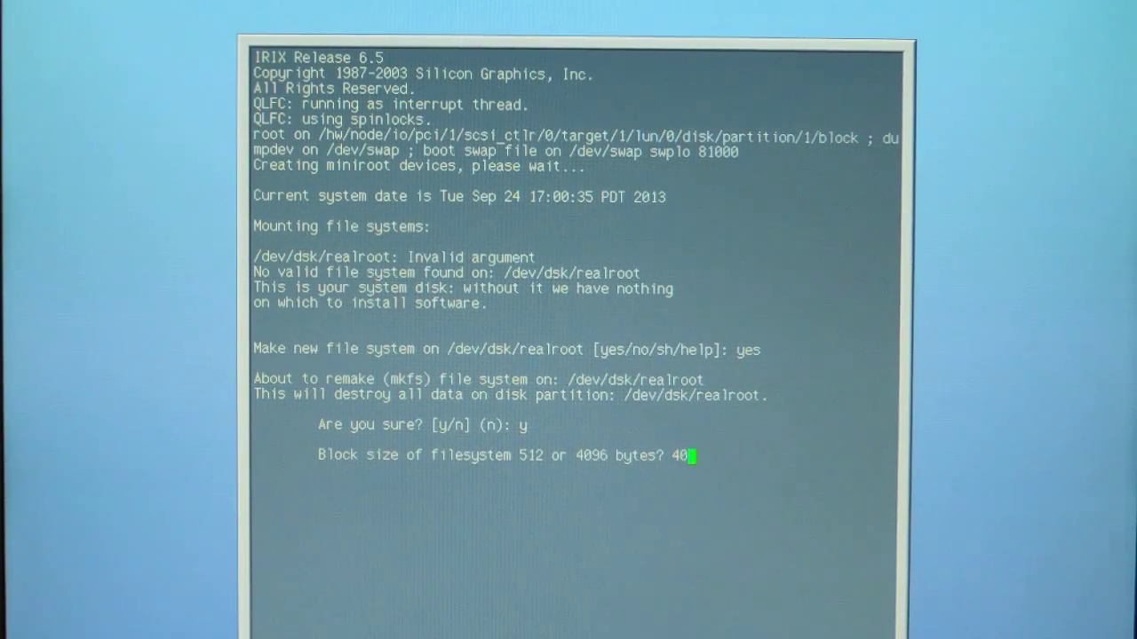
{"action": "type", "text": "96"}
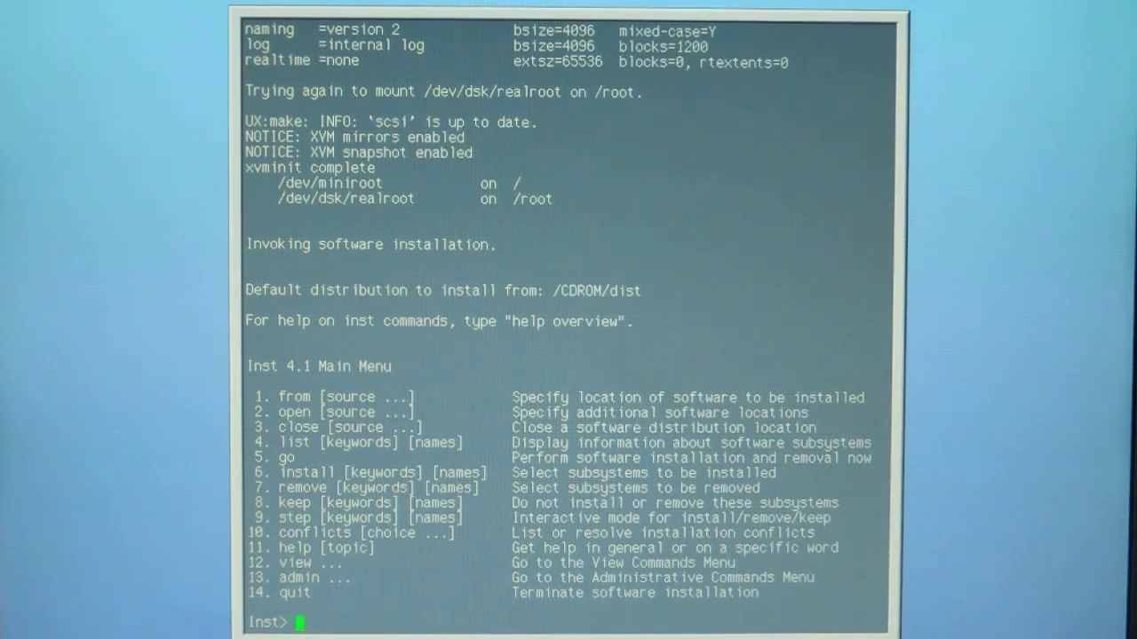
- Choose command 1 (from) at the Inst> prompt to select a software source
{"action": "type", "text": "1"}
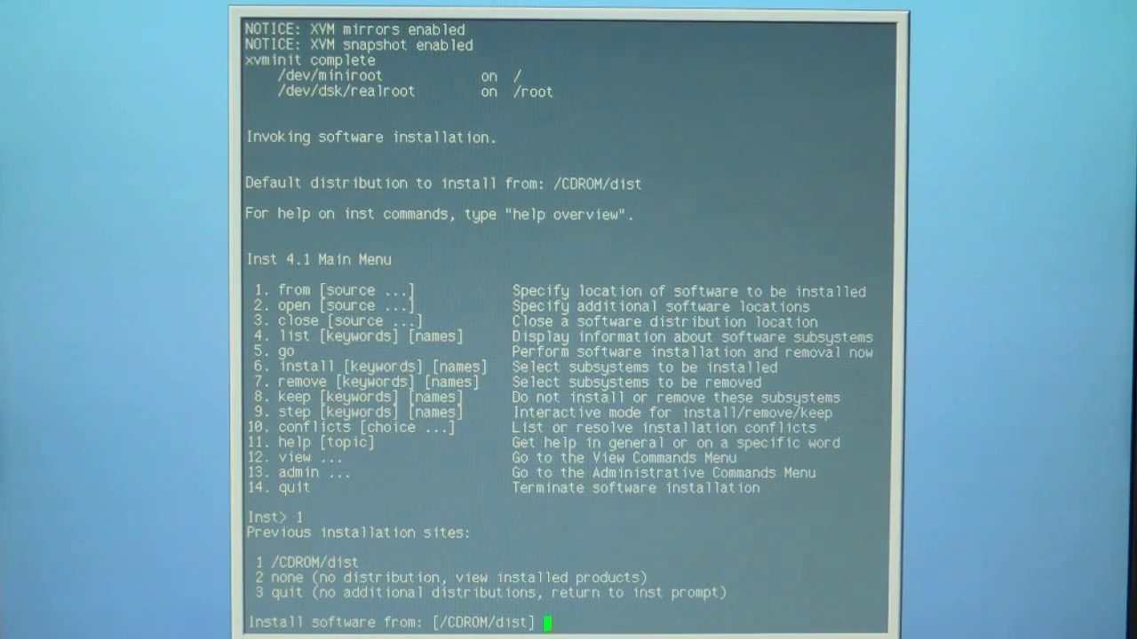
- Select choice 1, /CDROM/dist, as the distribution to install software from
{"action": "type", "text": "1"}
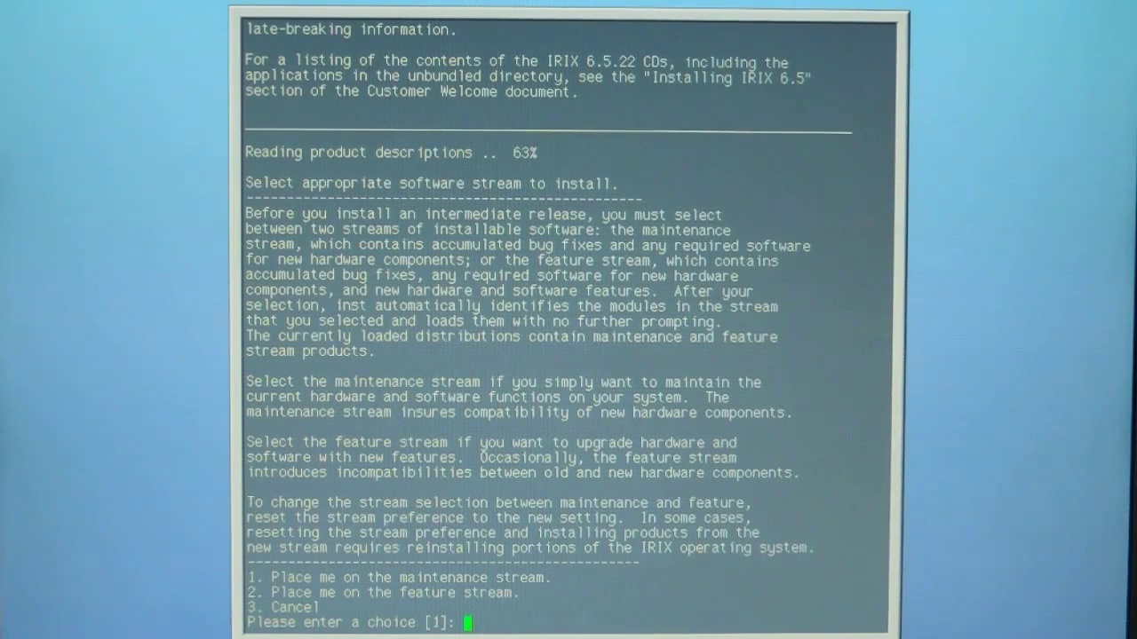
- Choose 2, the feature stream, and let the CD's product descriptions be read
{"action": "type", "text": "2"}
{"action": "type", "text": "/"}
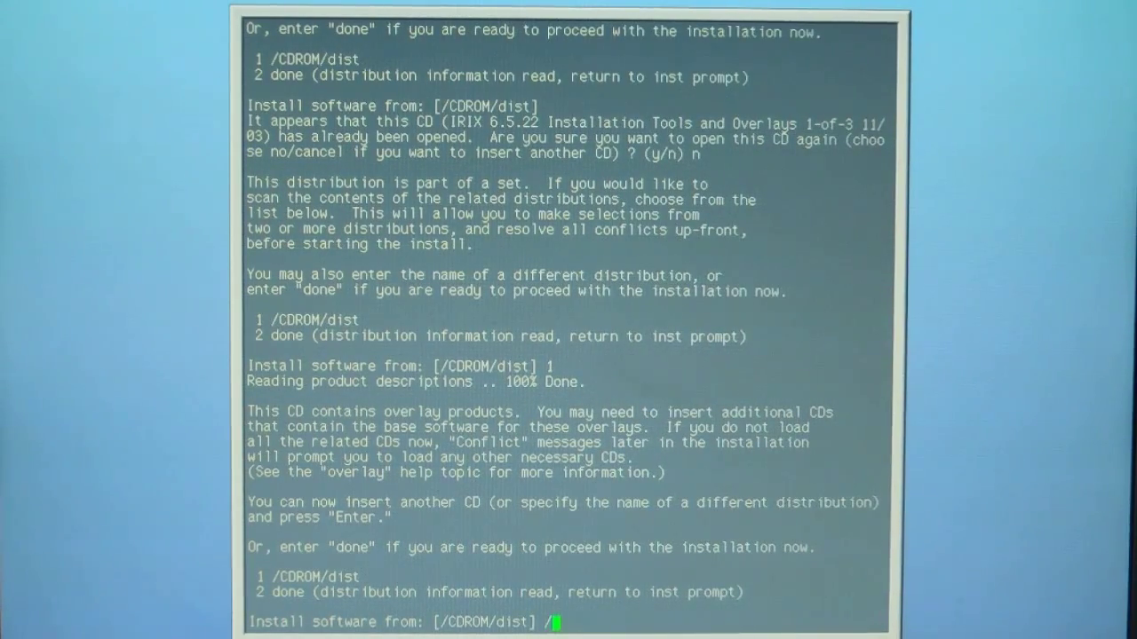
- Enter /CDROM/dist/unbundled as the distribution, then choose 1 to re-read a distribution
{"action": "type", "text": "CDROM"}
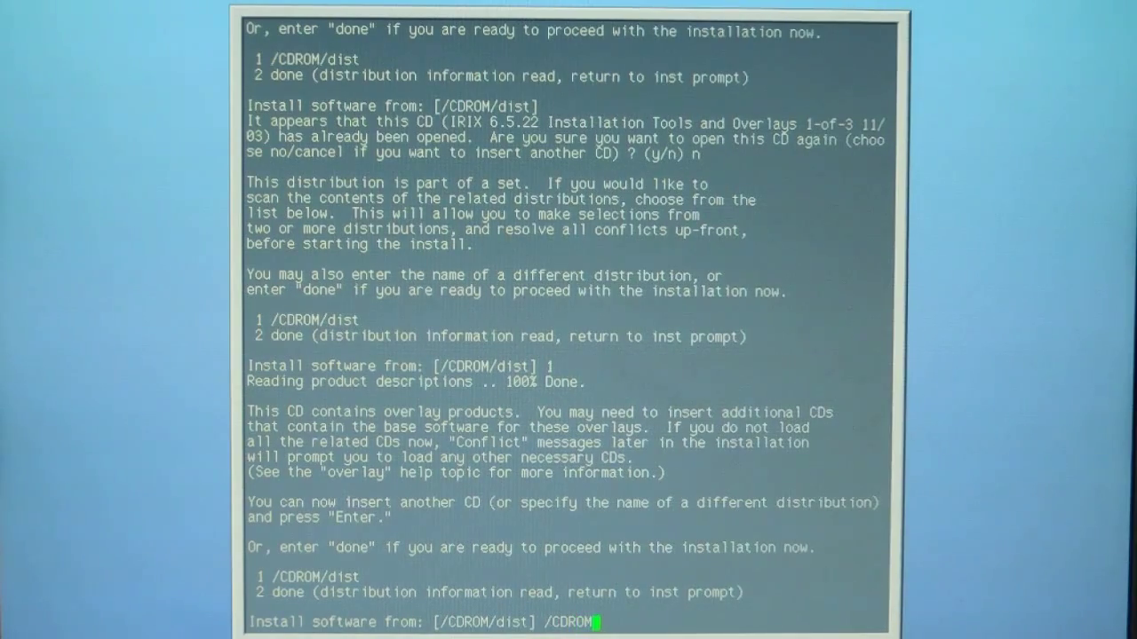
{"action": "type", "text": "/"}
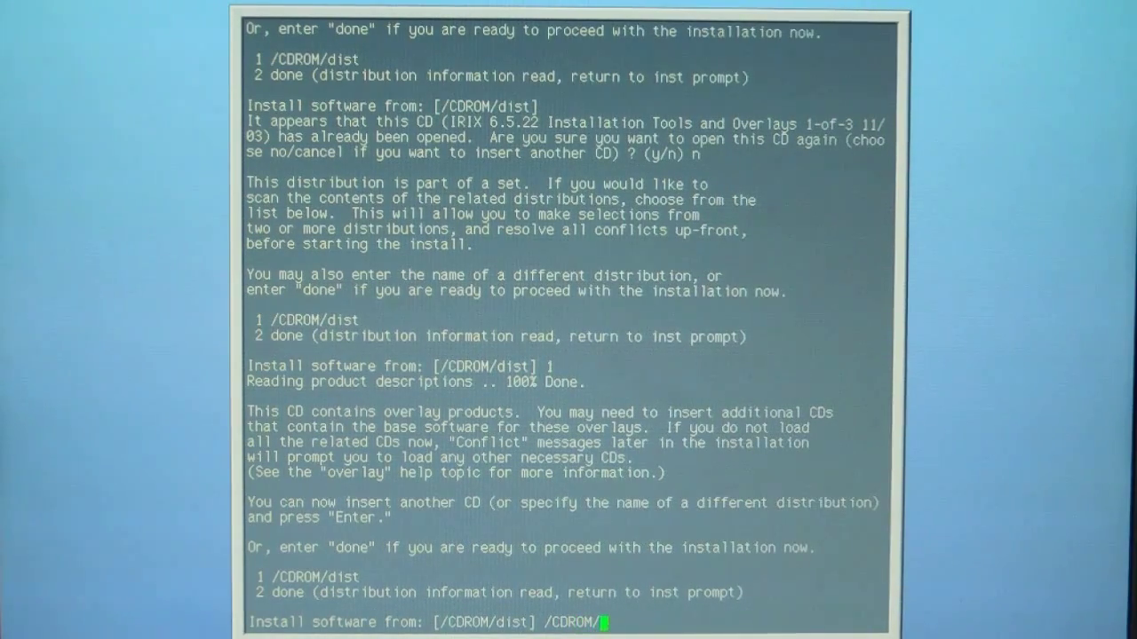
{"action": "type", "text": "dis"}
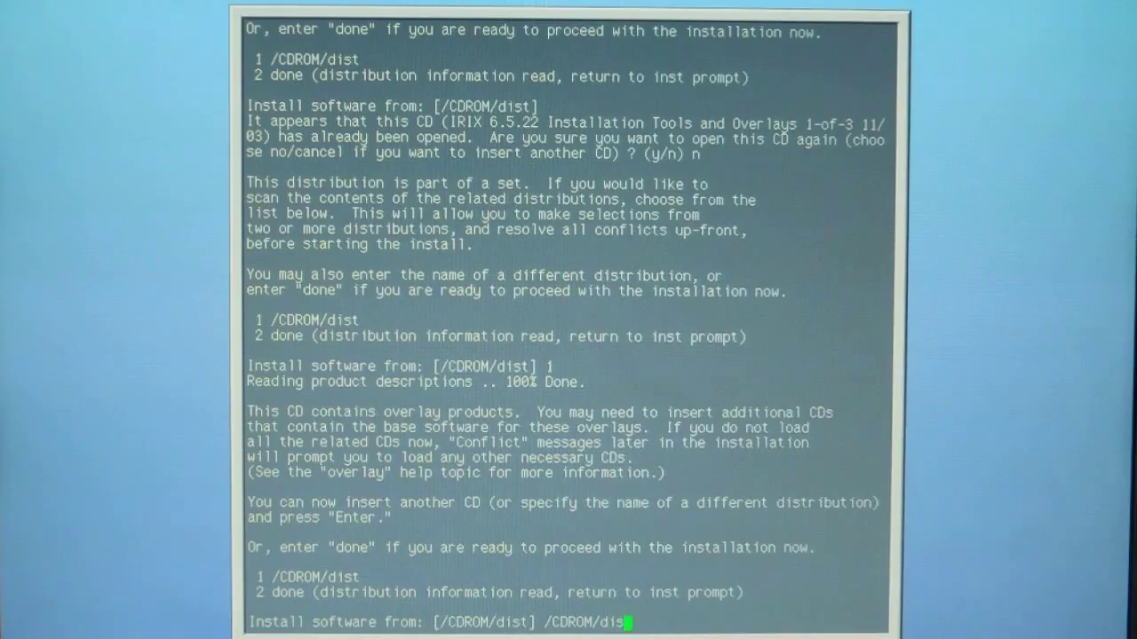
{"action": "type", "text": "t/"}
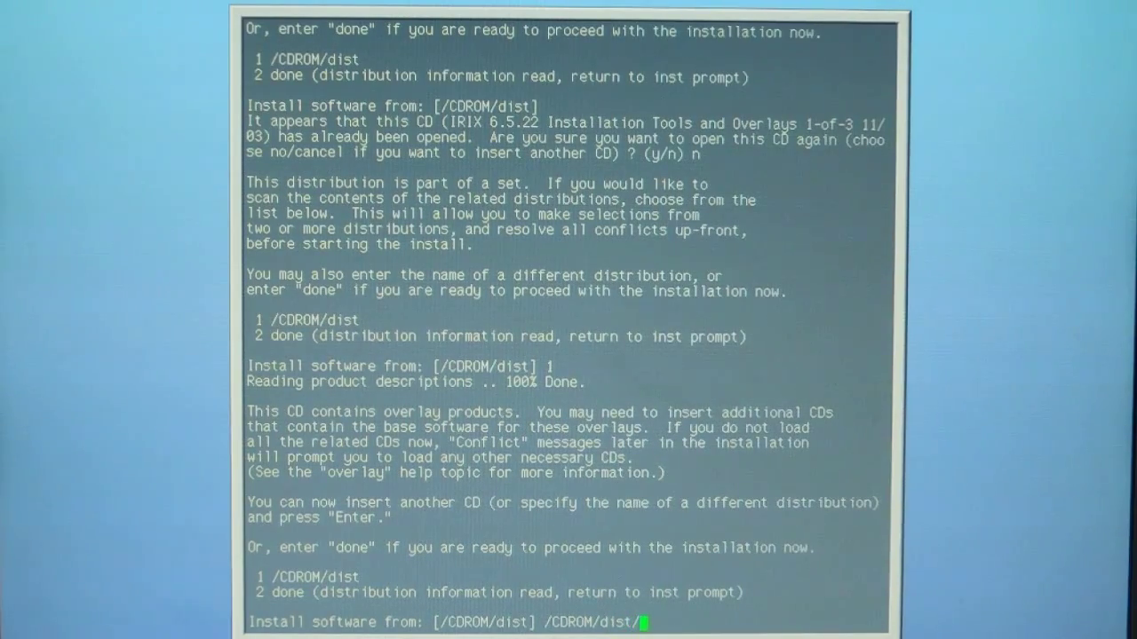
{"action": "type", "text": "unbu"}
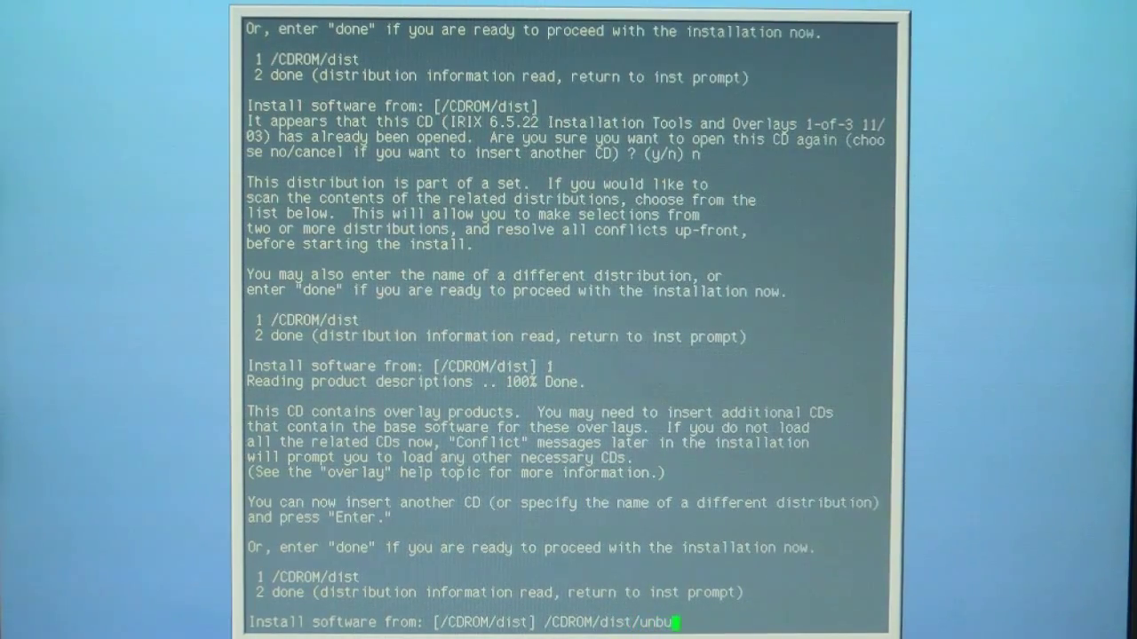
{"action": "type", "text": "nd"}
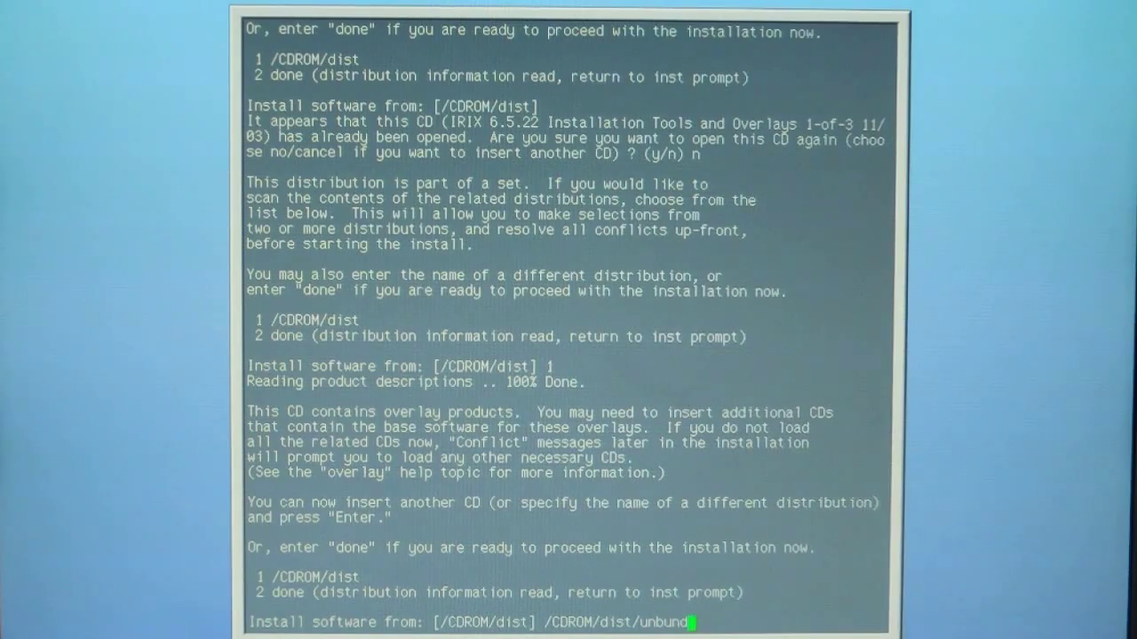
{"action": "type", "text": "ed"}
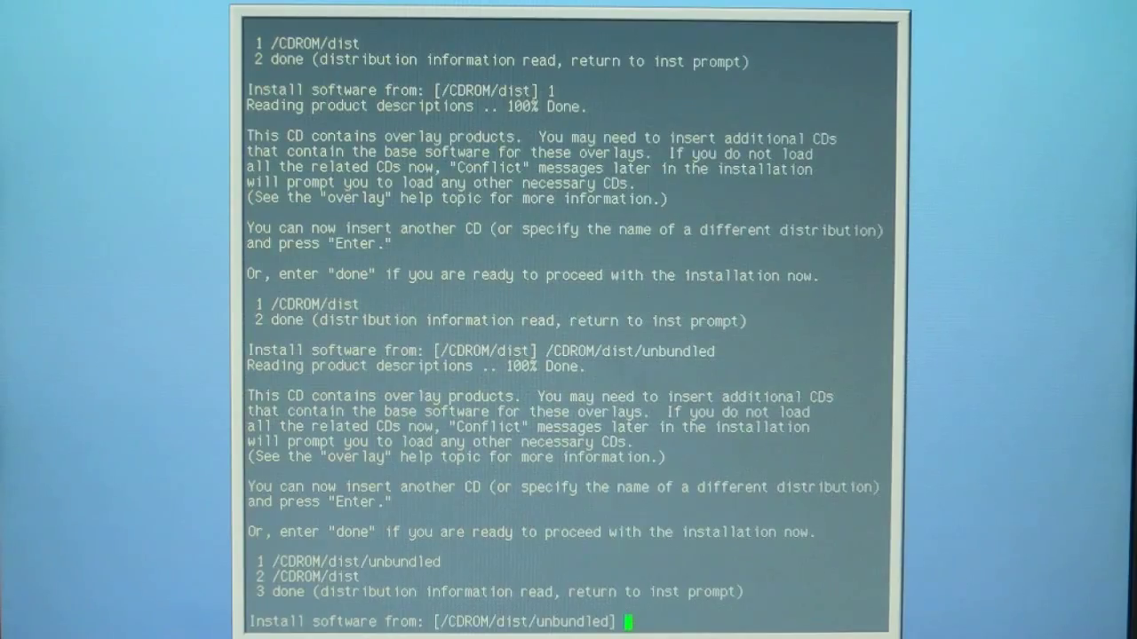
{"action": "type", "text": "1"}
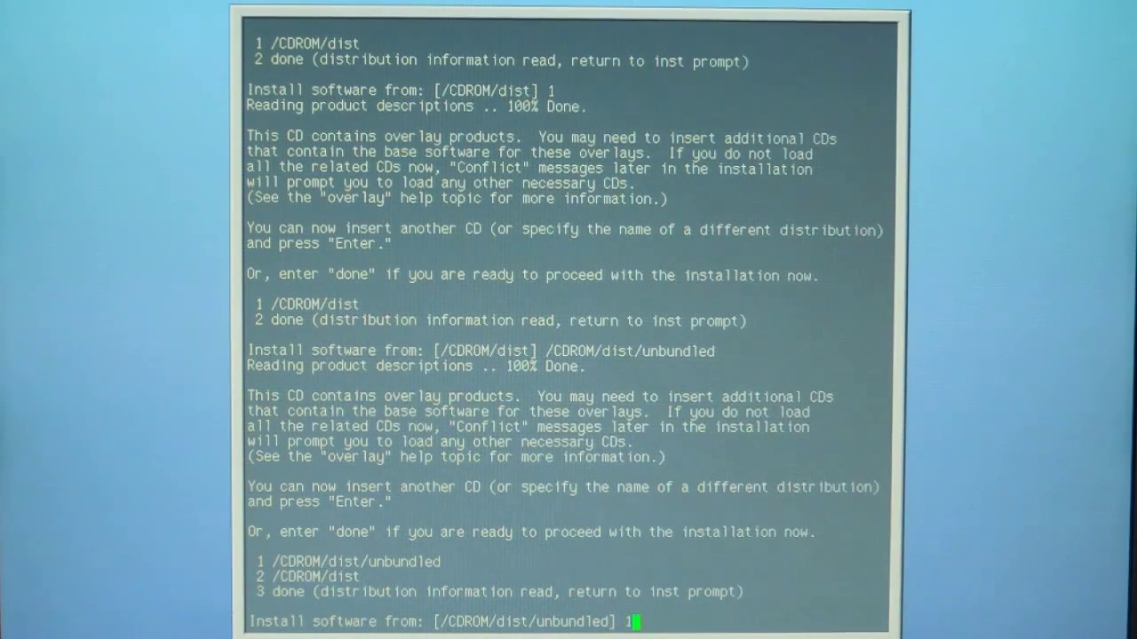
- Select choice 2 to read the /CDROM/dist distribution on the inserted CD
{"action": "type", "text": "2"}
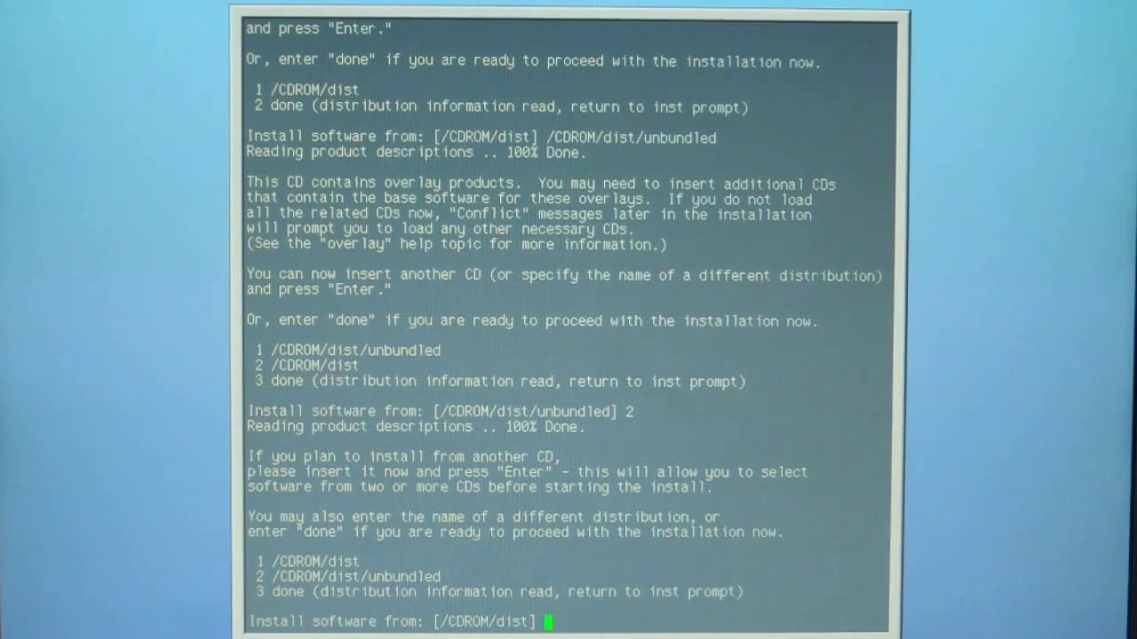
- Read choice 1, /CDROM/dist, on the Applications CD and page through its README
{"action": "type", "text": "1"}
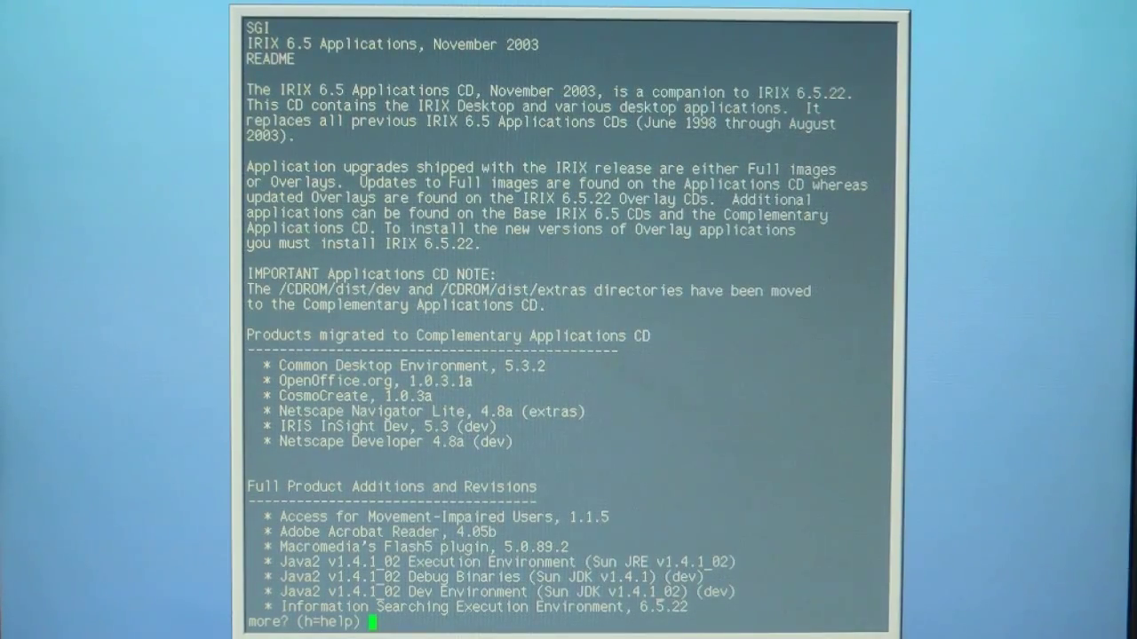
{"action": "key", "text": "space"}
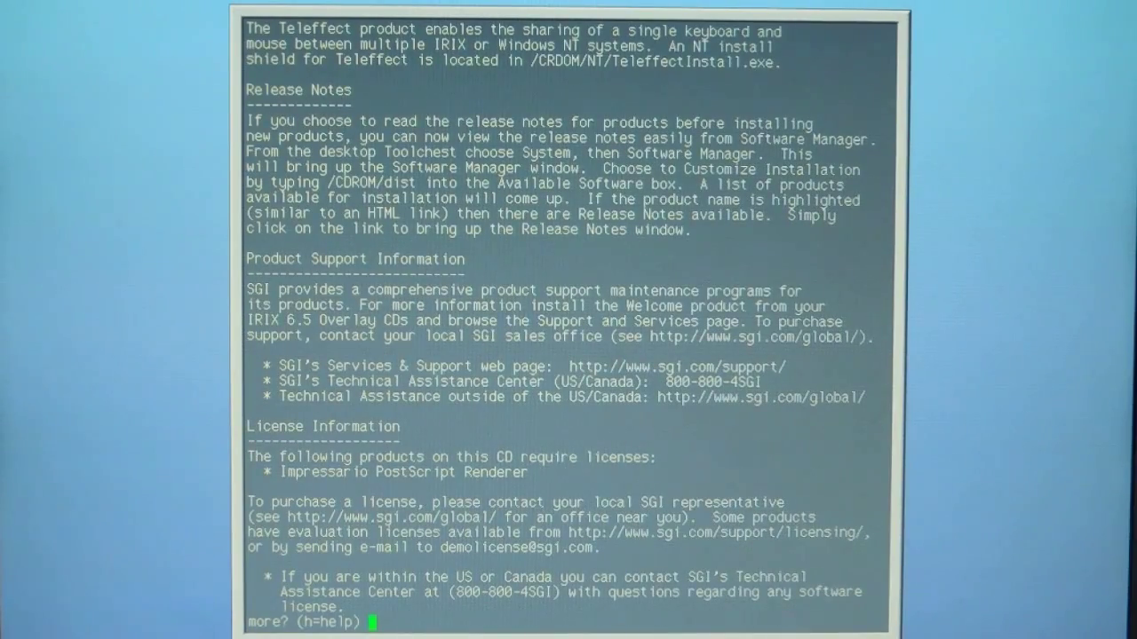
{"action": "key", "text": "space"}
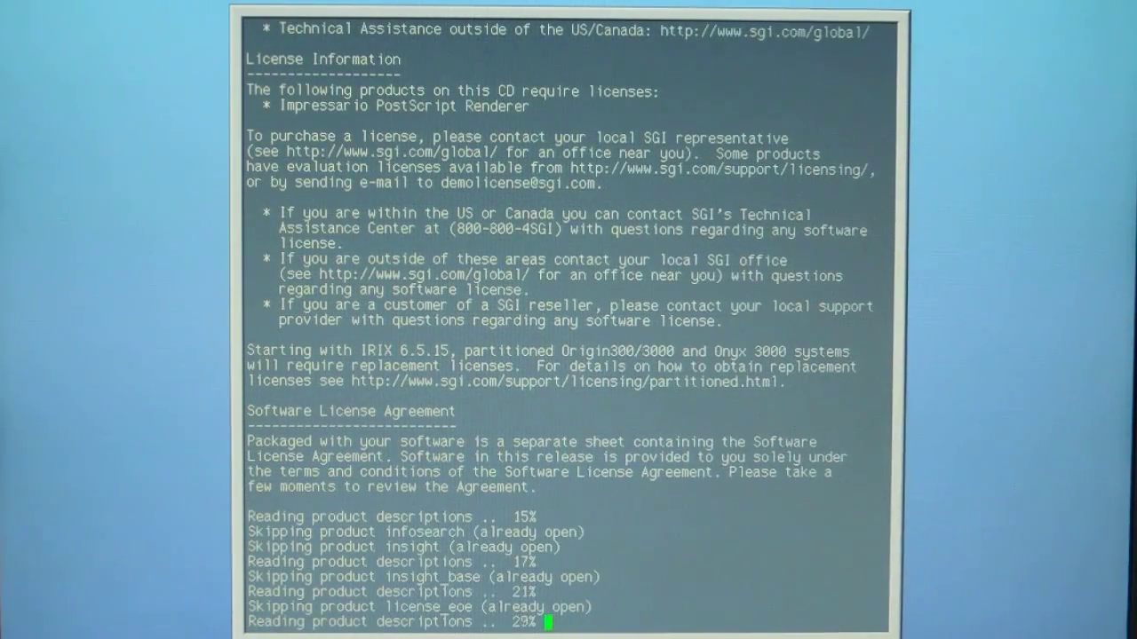
{"action": "scroll", "scroll_direction": "down", "scroll_amount": 3}
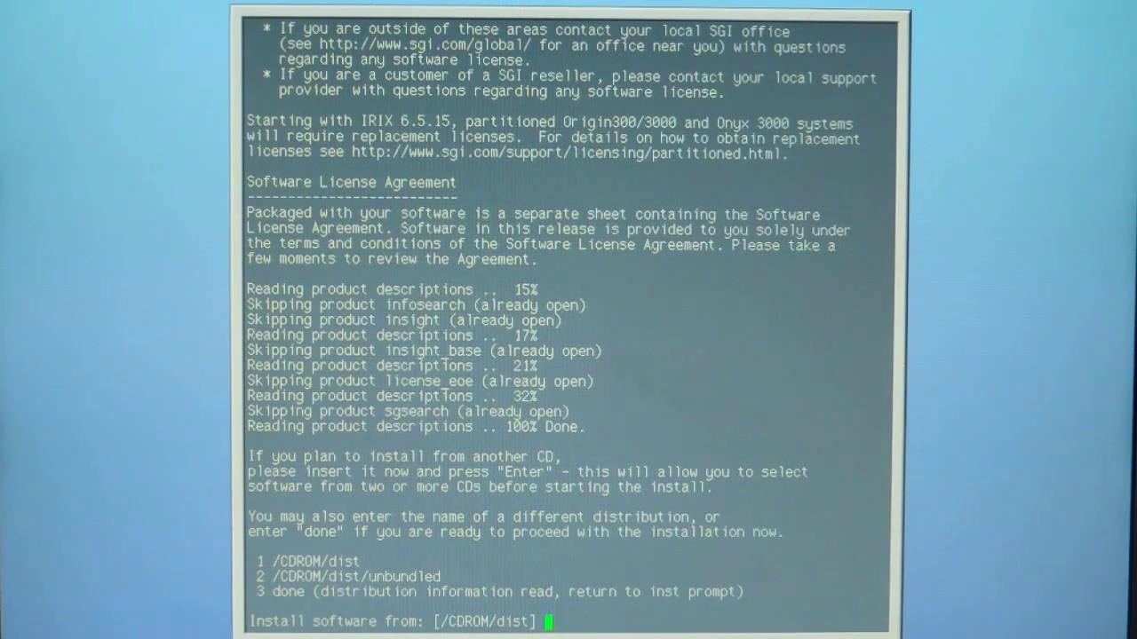
{"action": "type", "text": "1"}
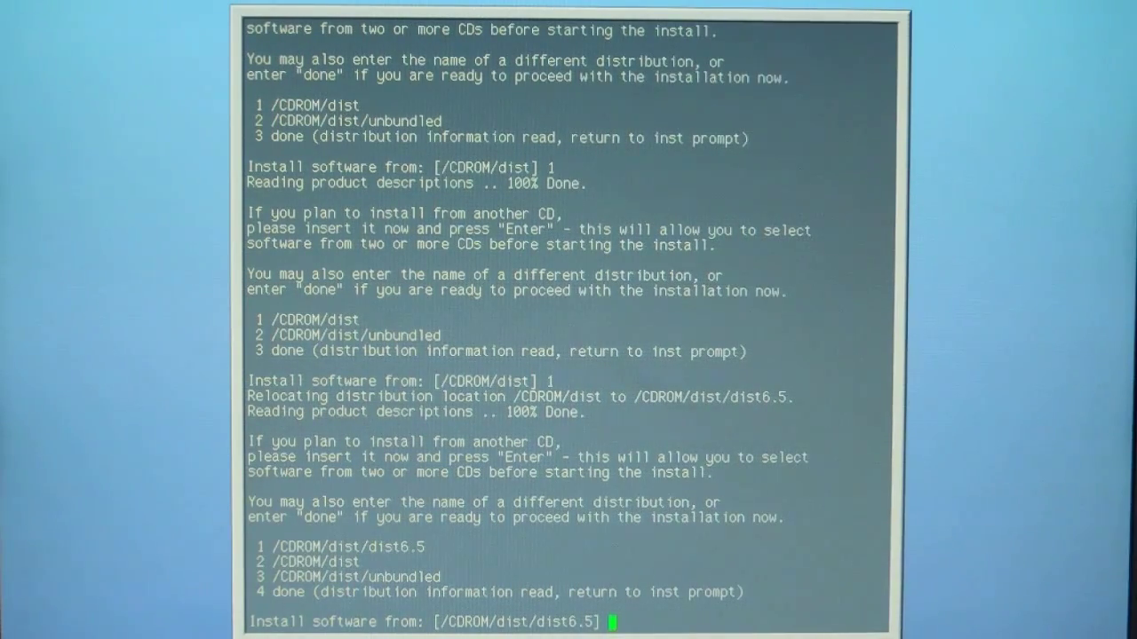
- Enter 4 (done) to finish distribution reading and return to the Inst> prompt
{"action": "type", "text": "4"}
{"action": "type", "text": "keep"}
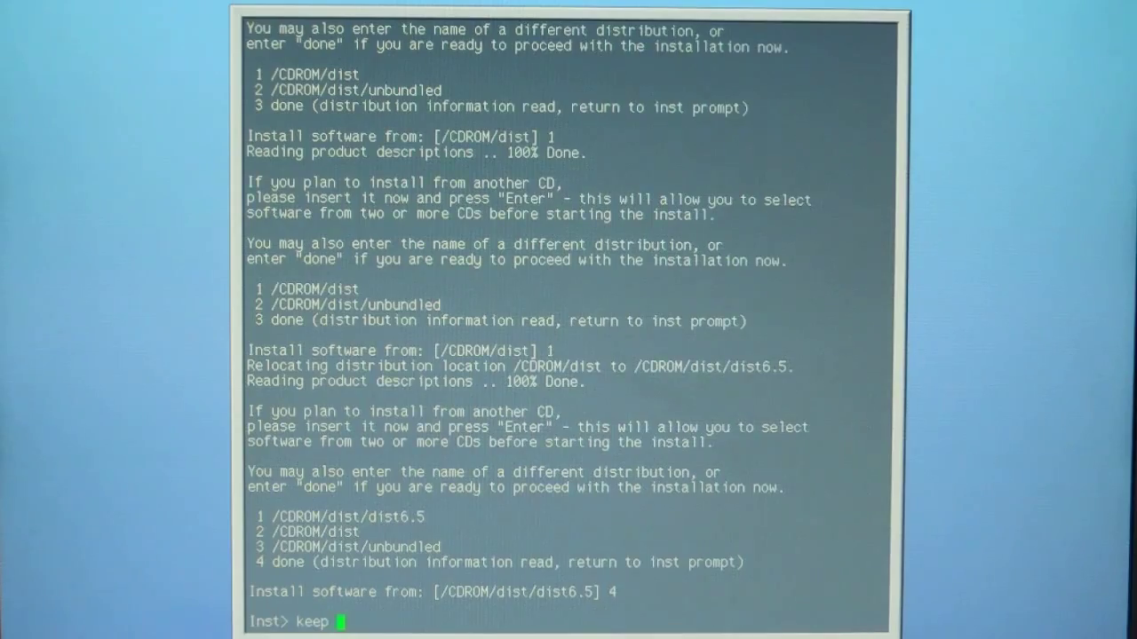
- Enter keep *, install standard, the subsystem keep/install commands, and install prereqs
{"action": "type", "text": "*"}
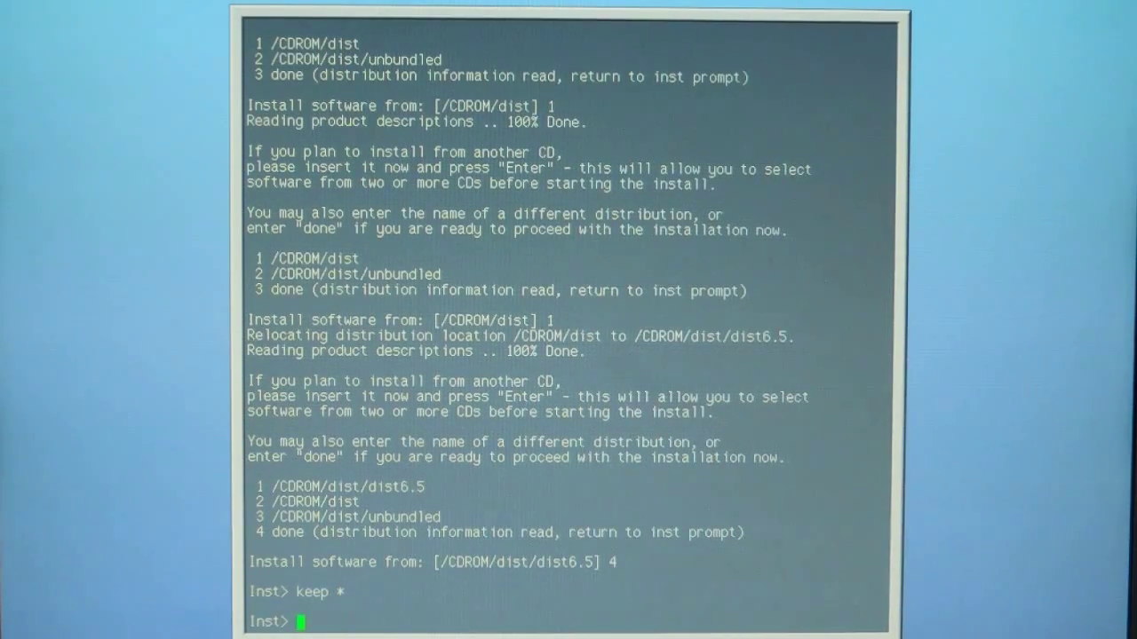
{"action": "type", "text": "install st"}
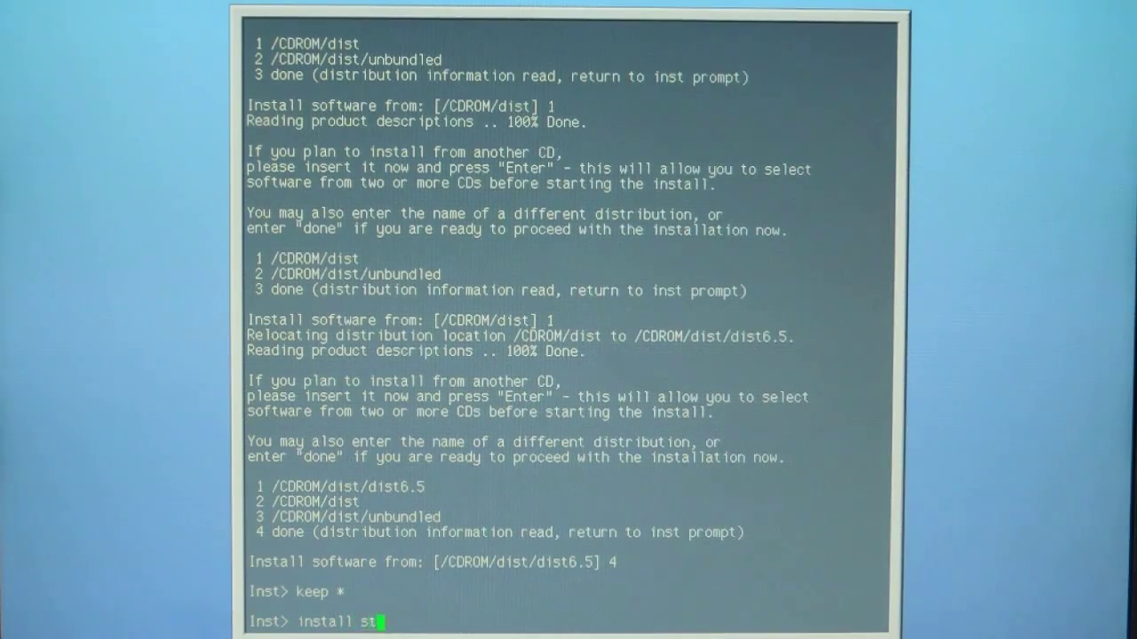
{"action": "type", "text": "andard"}
{"action": "type", "text": "install p"}
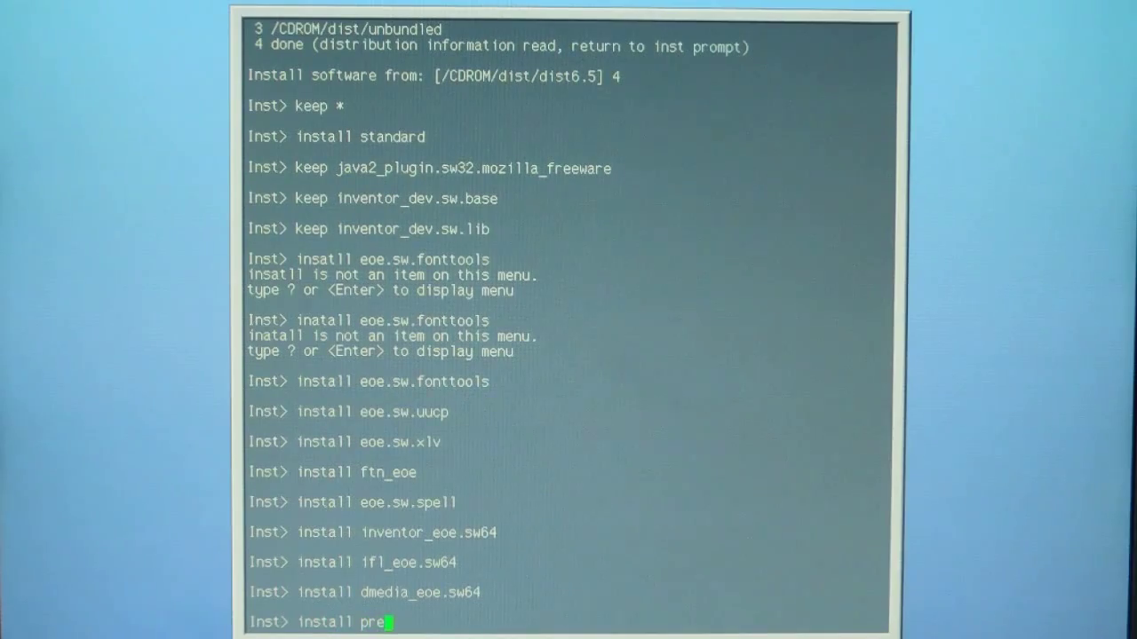
{"action": "type", "text": "re"}
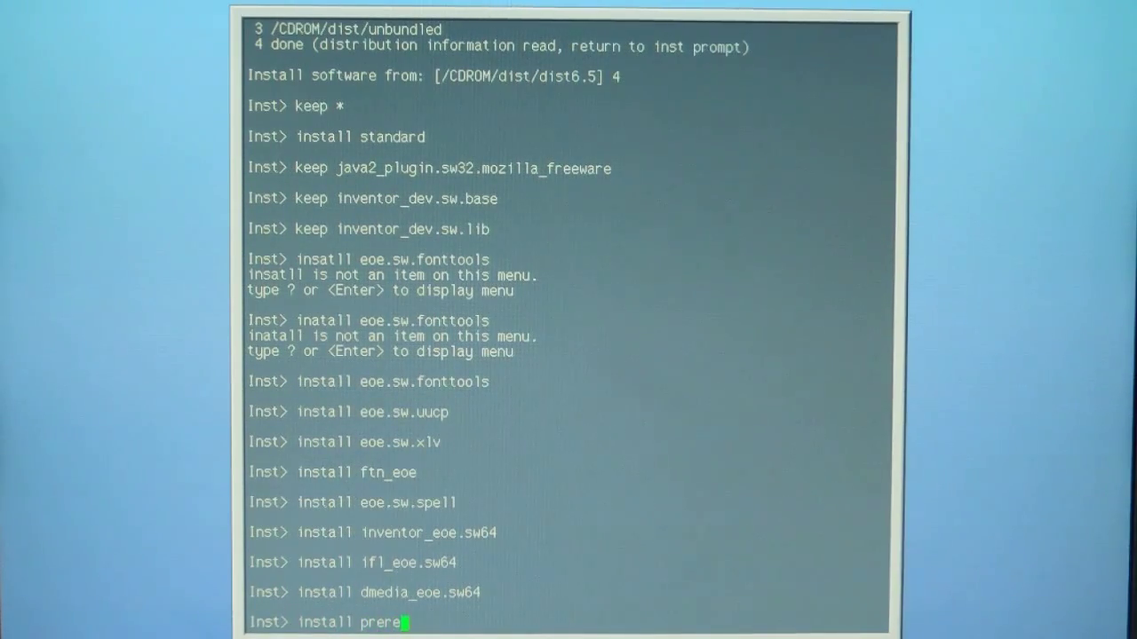
{"action": "type", "text": "qs"}
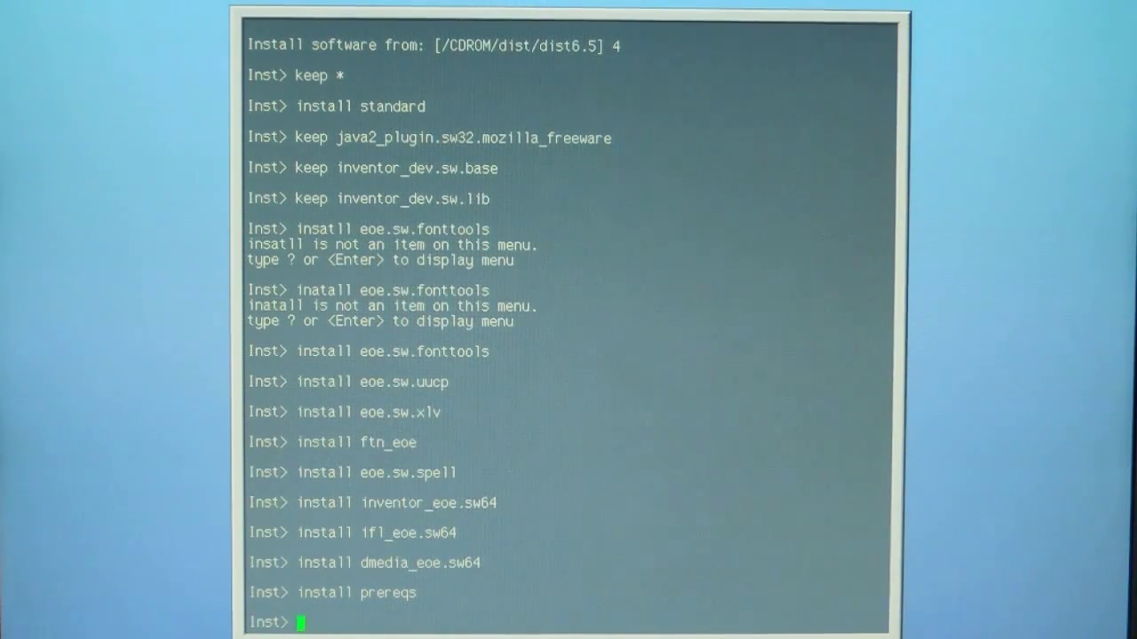
- Enter 'keep incompleteoverlays' at the Inst> prompt after the install prereqs command
{"action": "type", "text": "k"}
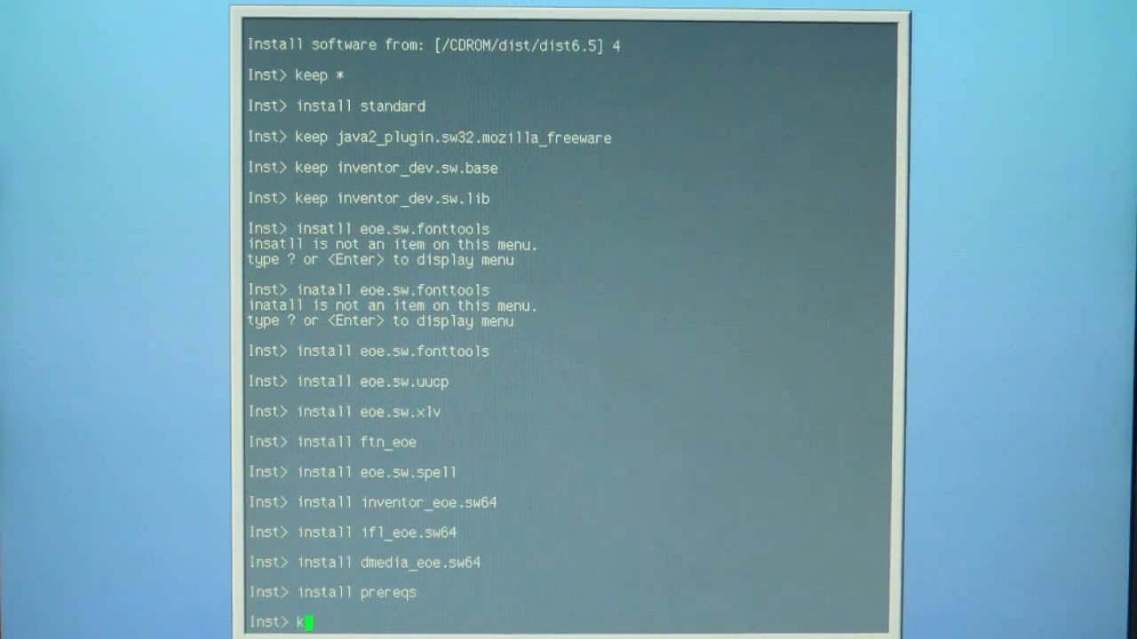
{"action": "type", "text": "eep inco"}
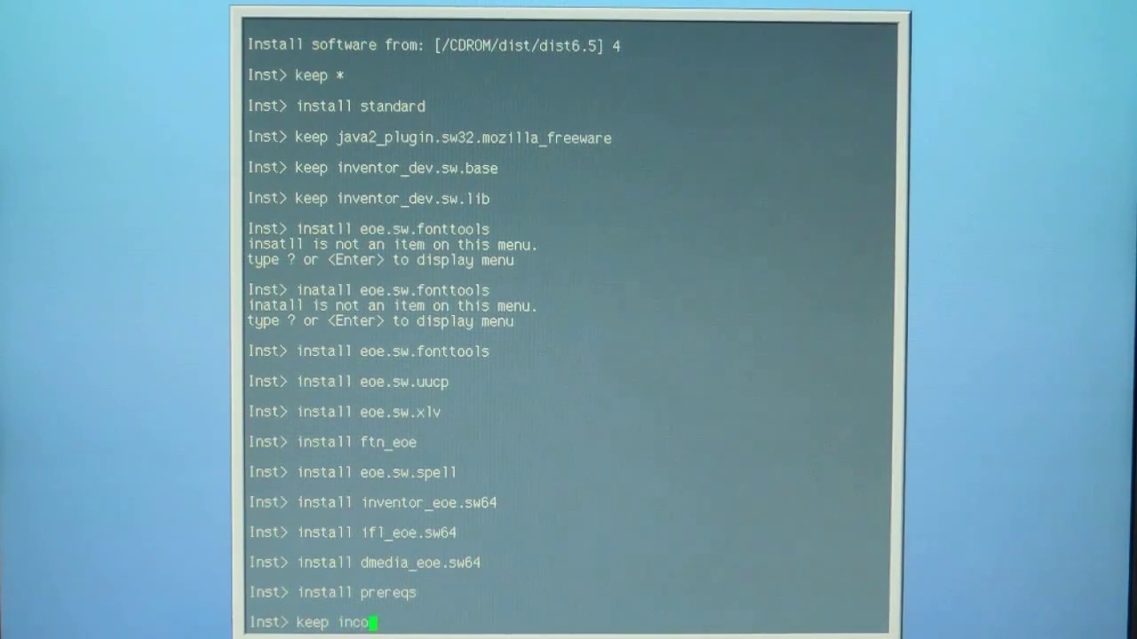
{"action": "type", "text": "mplete"}
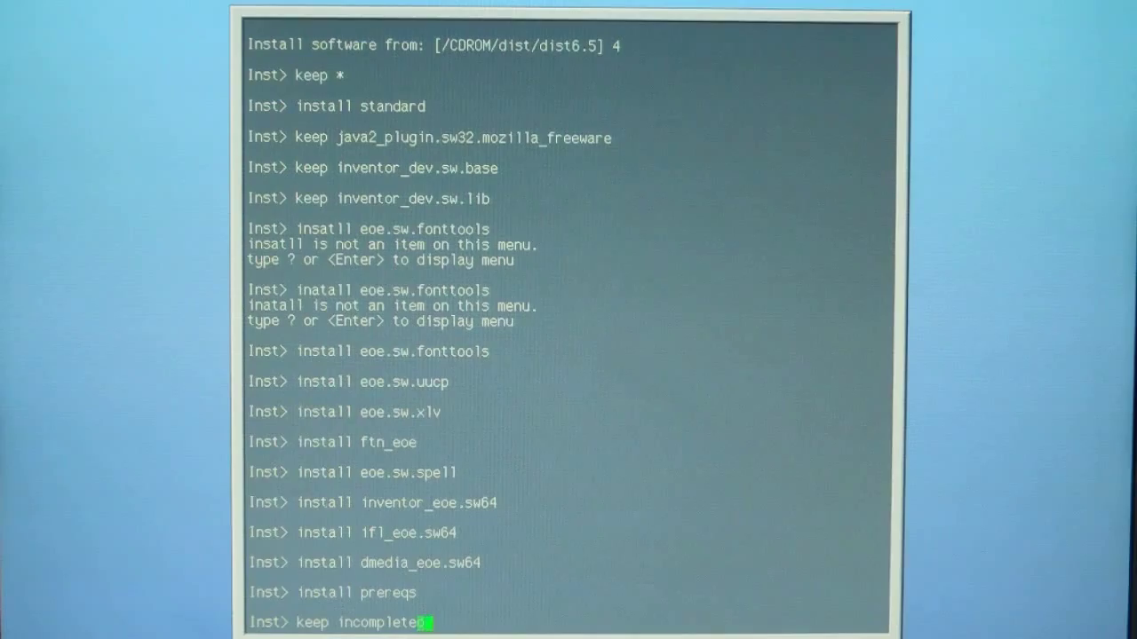
{"action": "type", "text": "overlays"}
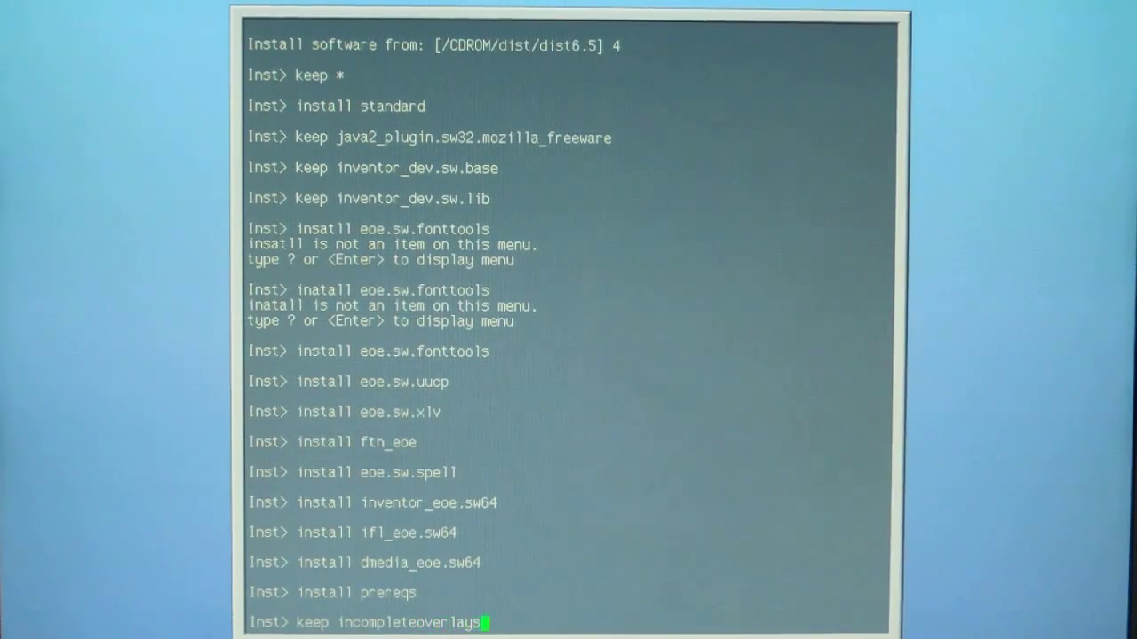